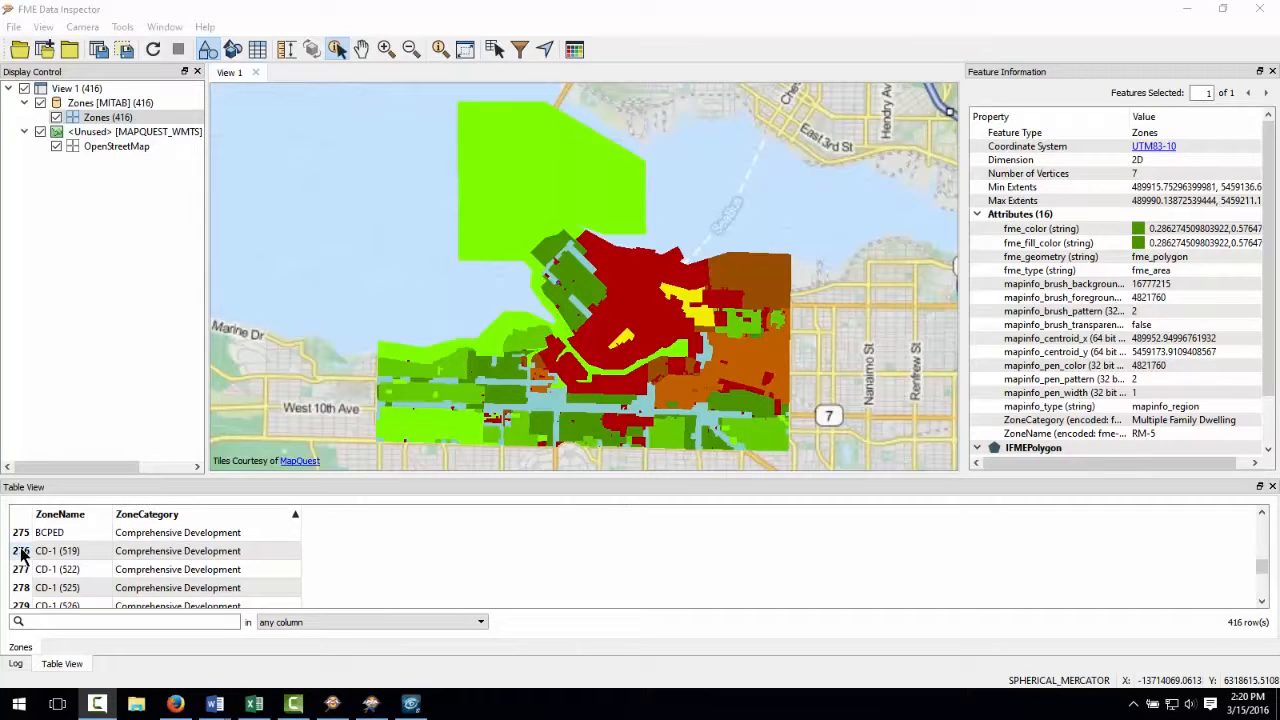
Look over a zone record's attributes and scroll the Zones table to review ZoneCategory values.
left_click(60, 550)
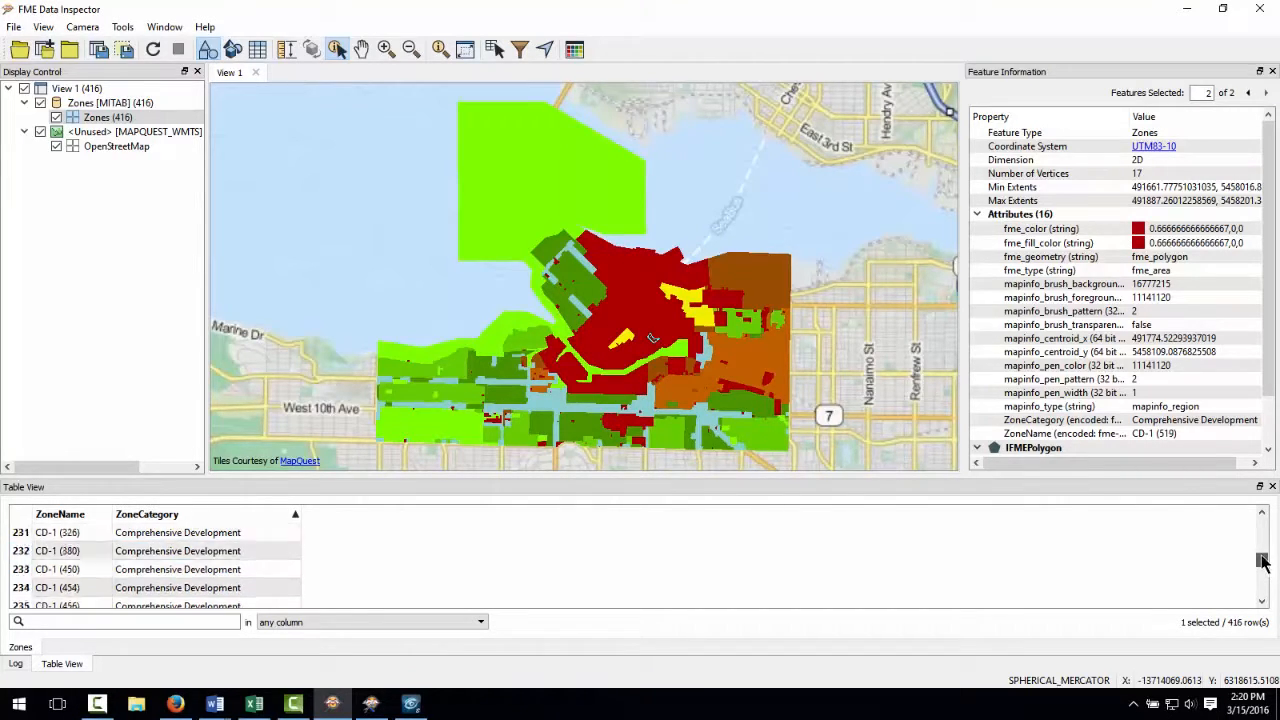
scroll("up", 3)
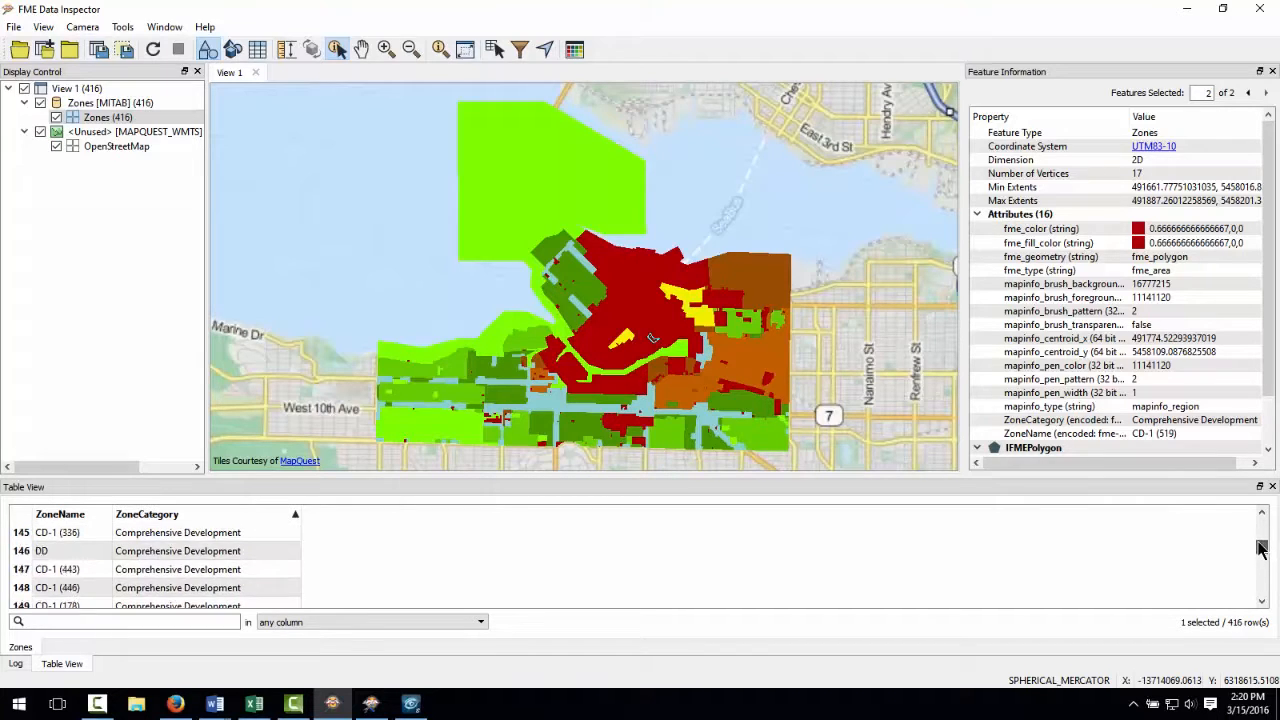
scroll("up", 3)
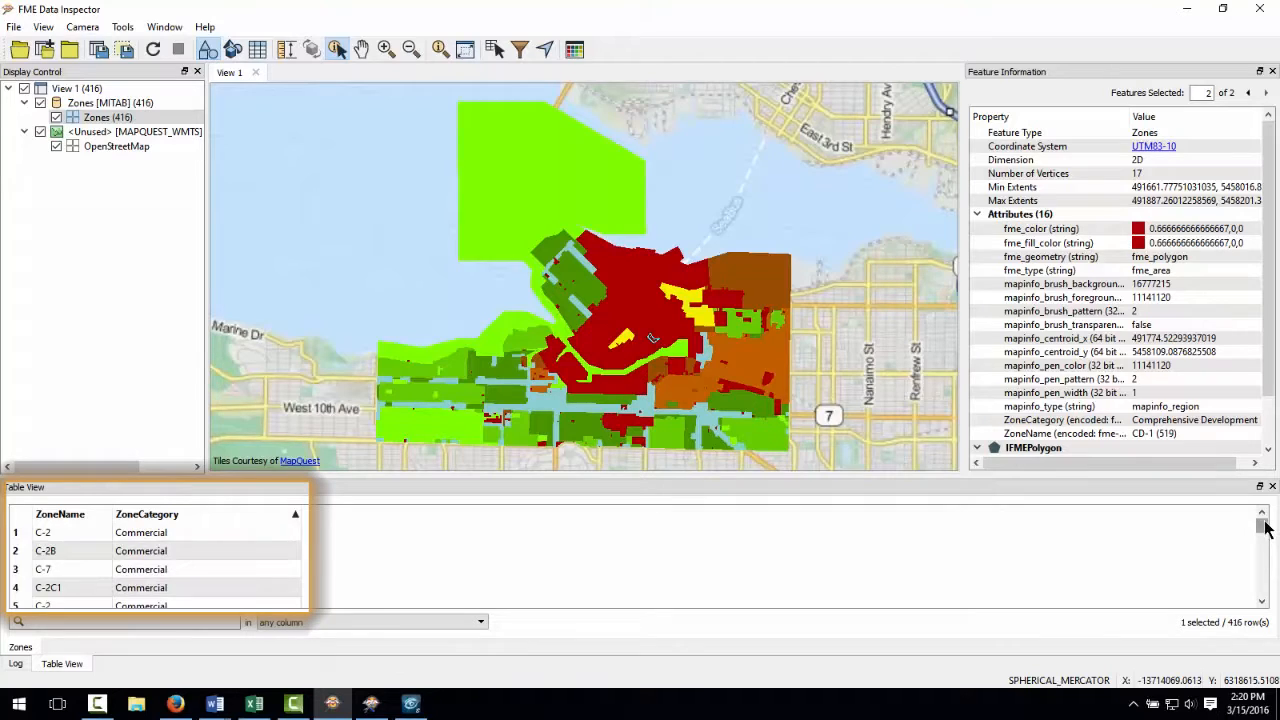
scroll("down", 3)
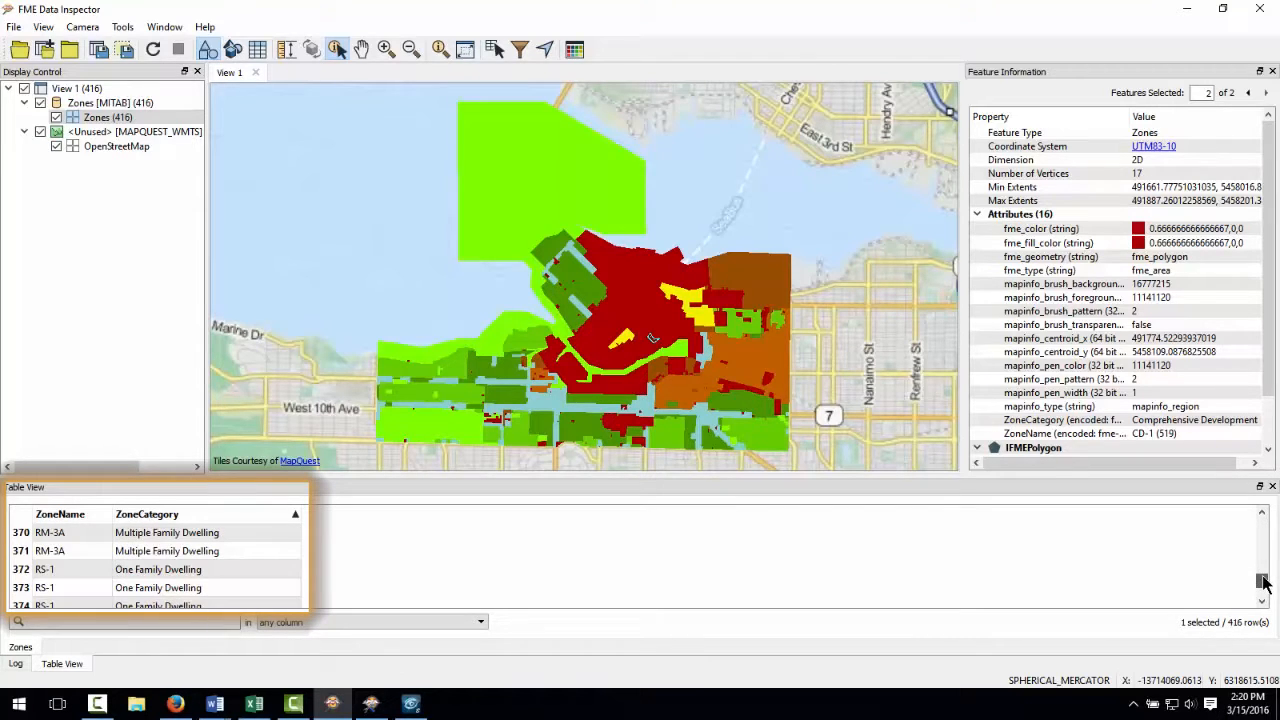
scroll("down", 3)
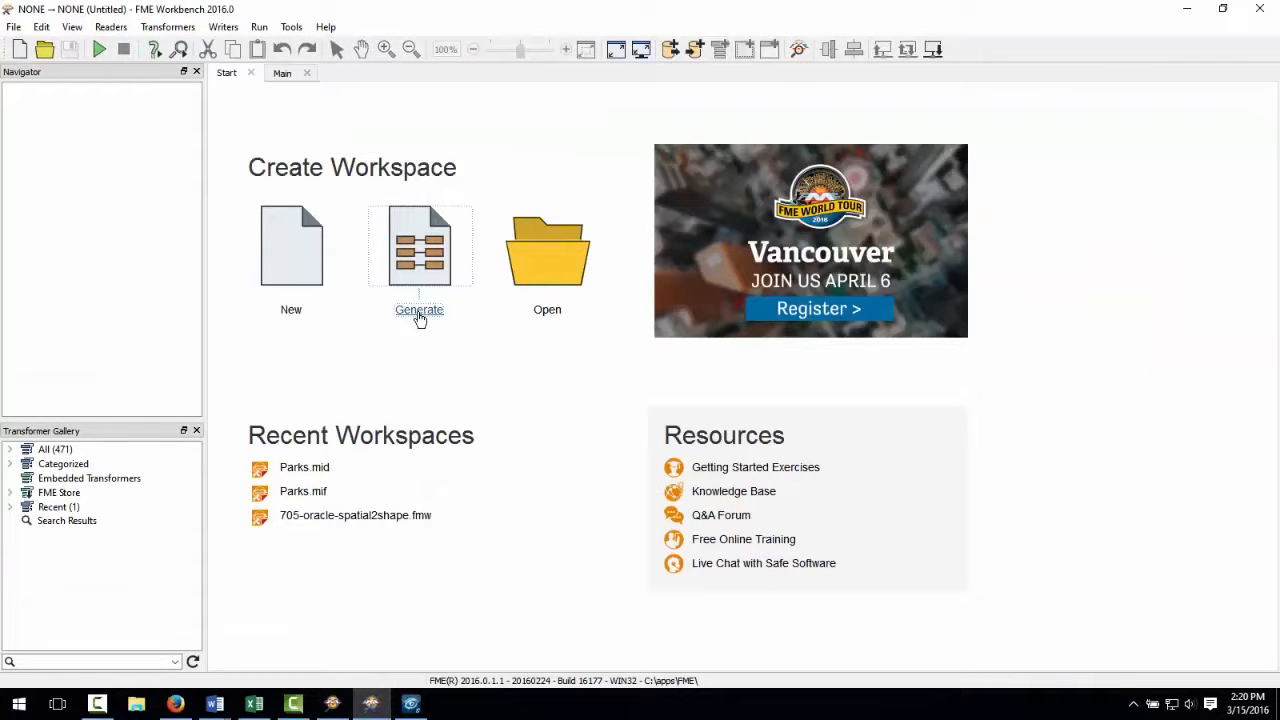
Start a new workspace with Zones.tab chosen as the MapInfo TAB source dataset.
left_click(420, 248)
type("mitab")
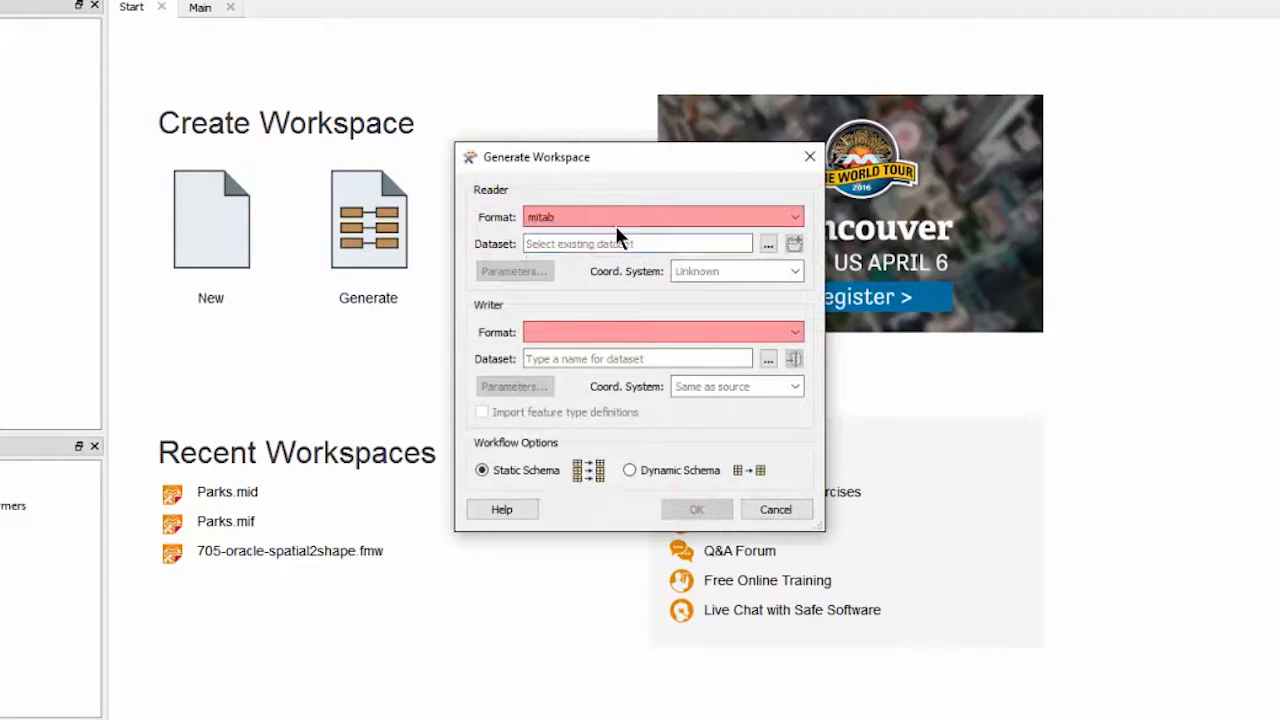
left_click(768, 244)
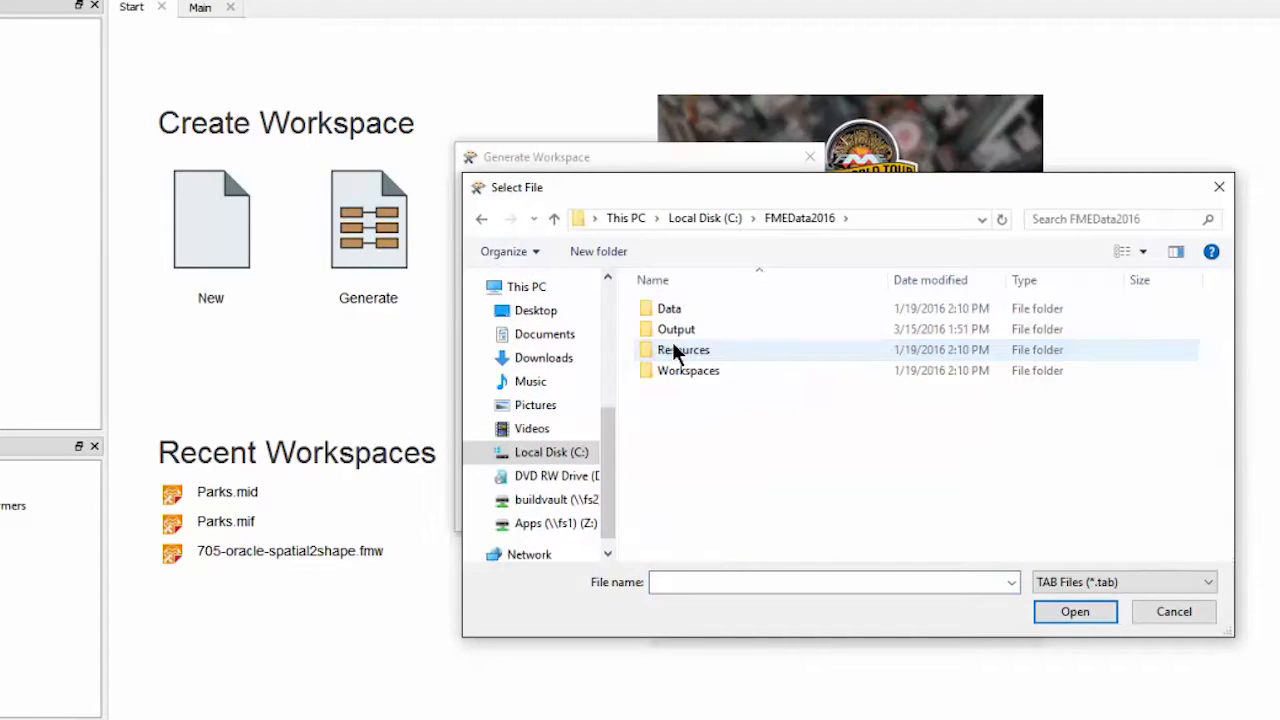
double_click(668, 308)
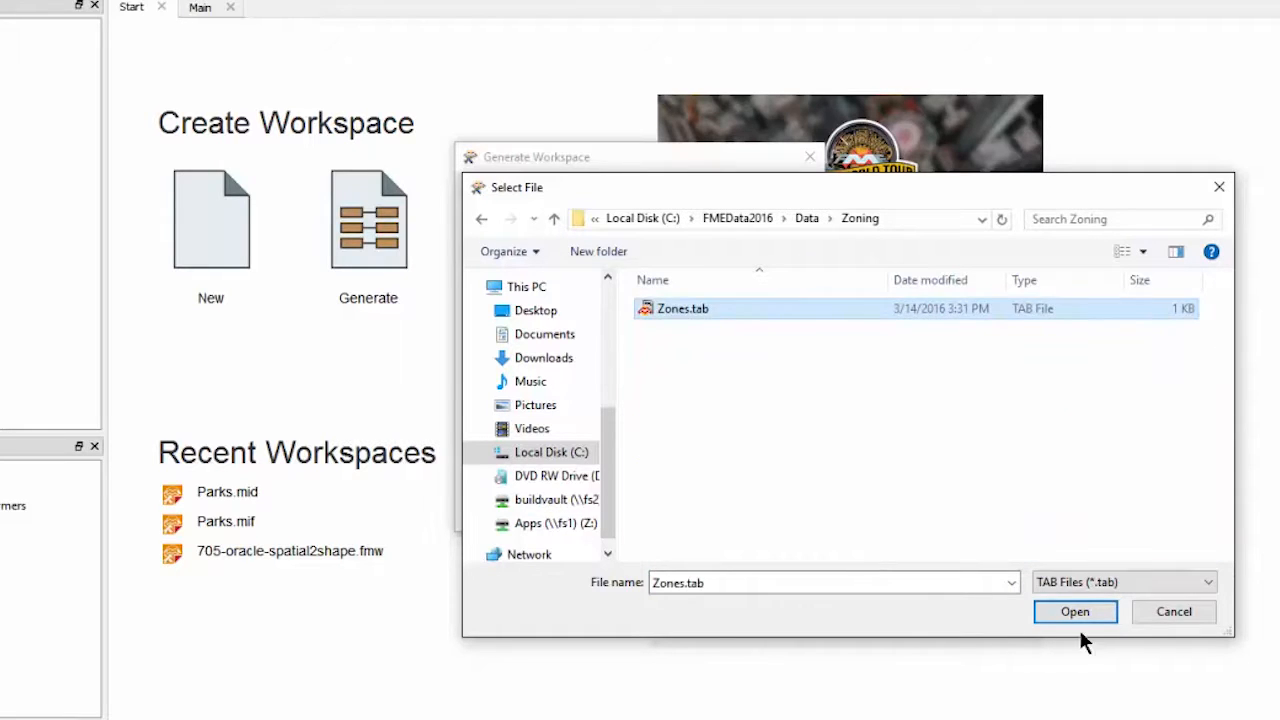
left_click(1074, 612)
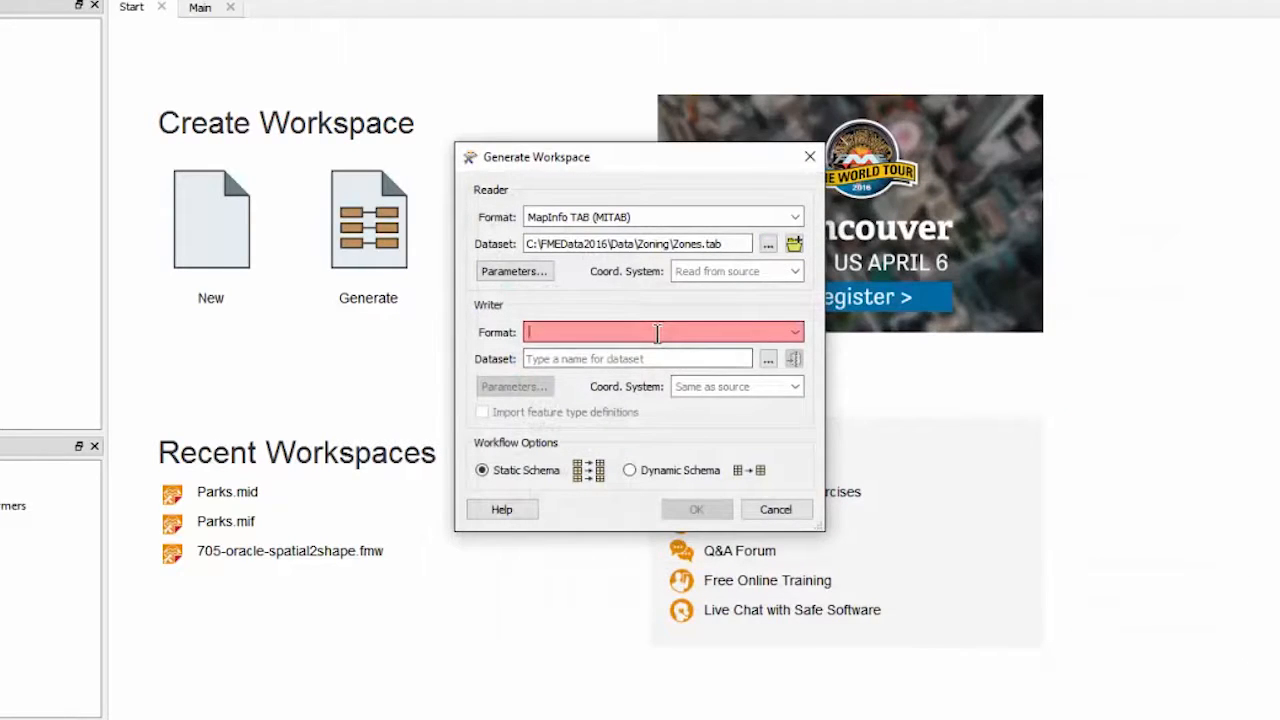
Set the writer to Bentley MicroStation Design (V8) with dataset C:\FMEData2016\Output\Zones.dgn.
type("dan")
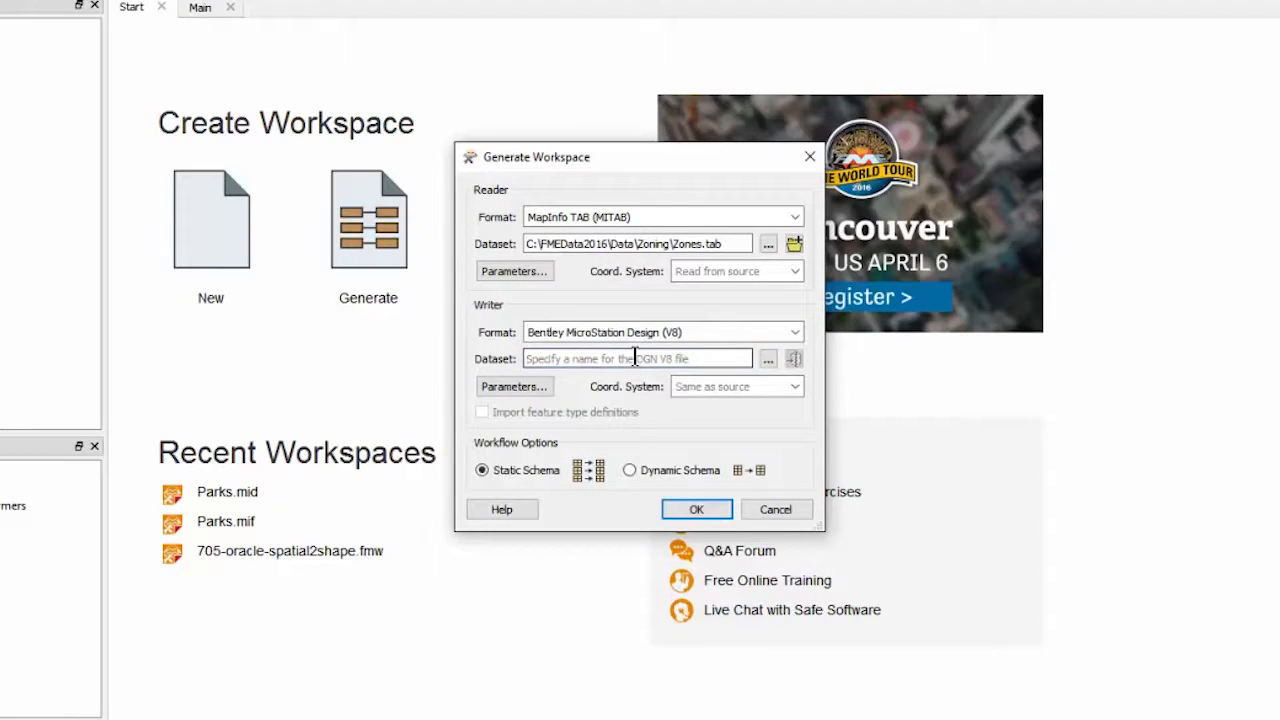
type("C:\\FMEData2016\\Output\\Zones.dgn")
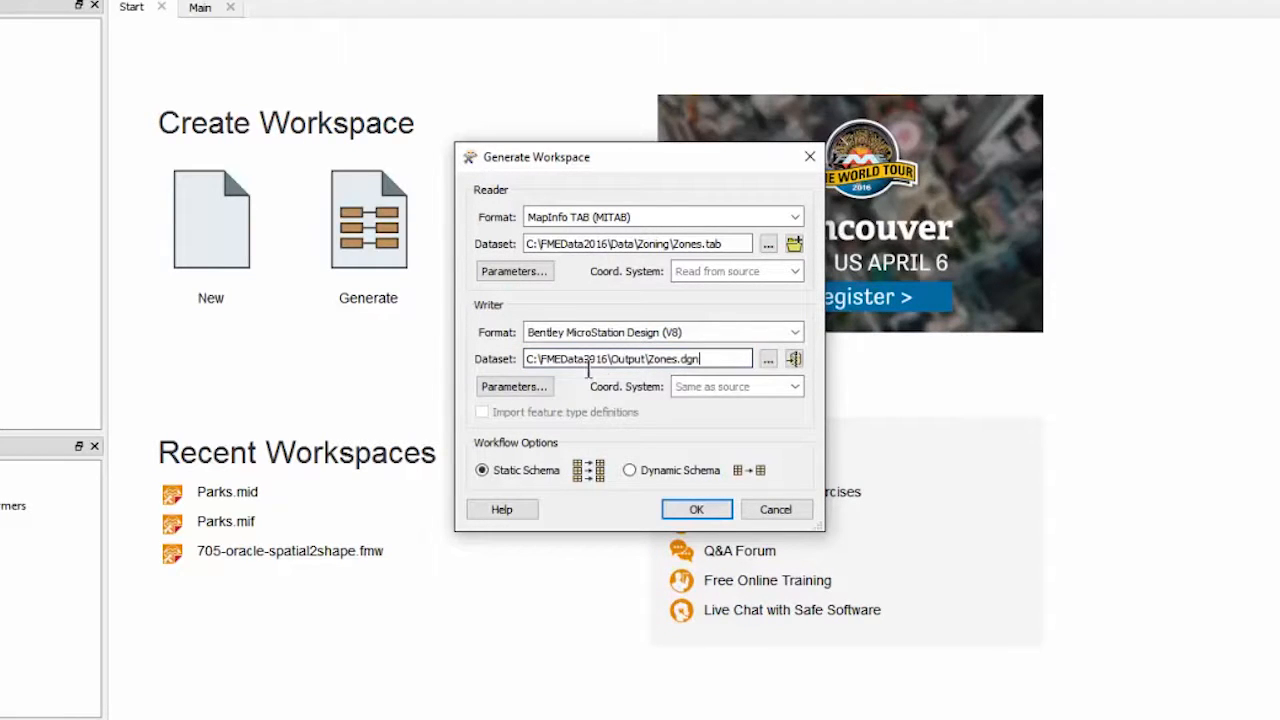
Choose a 2D seed design file for the MicroStation DGN writer.
left_click(514, 386)
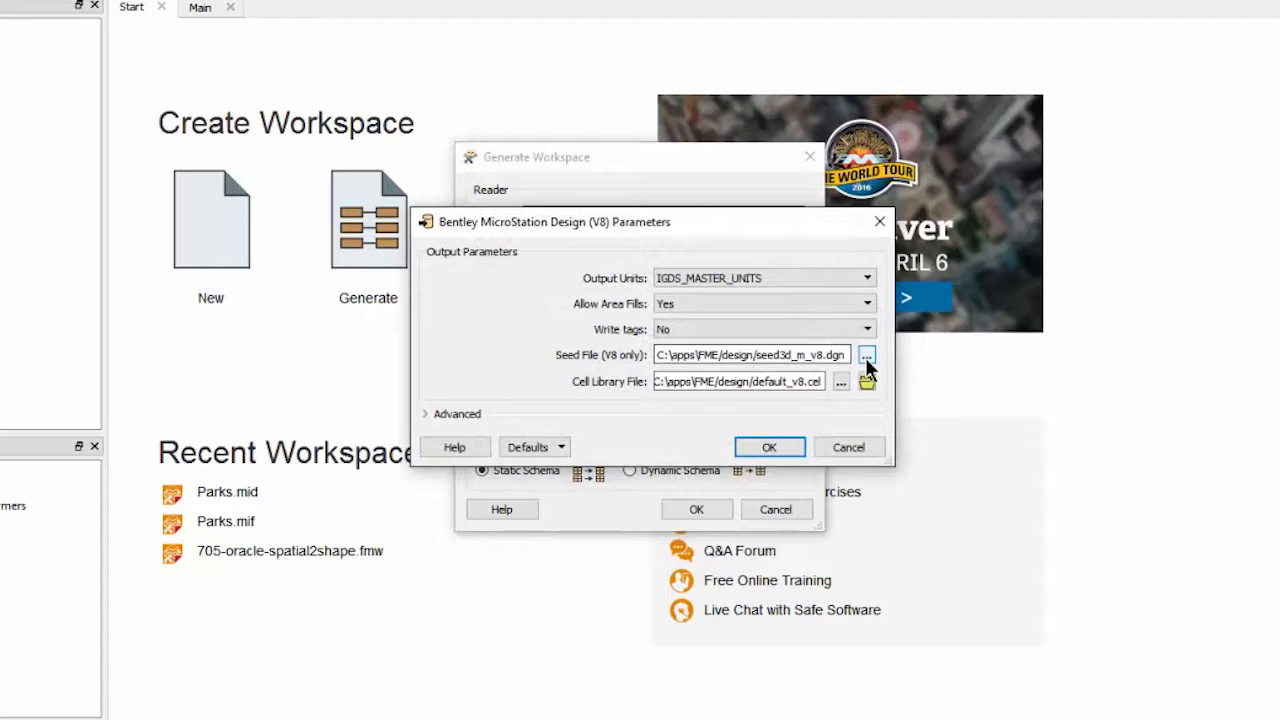
left_click(868, 356)
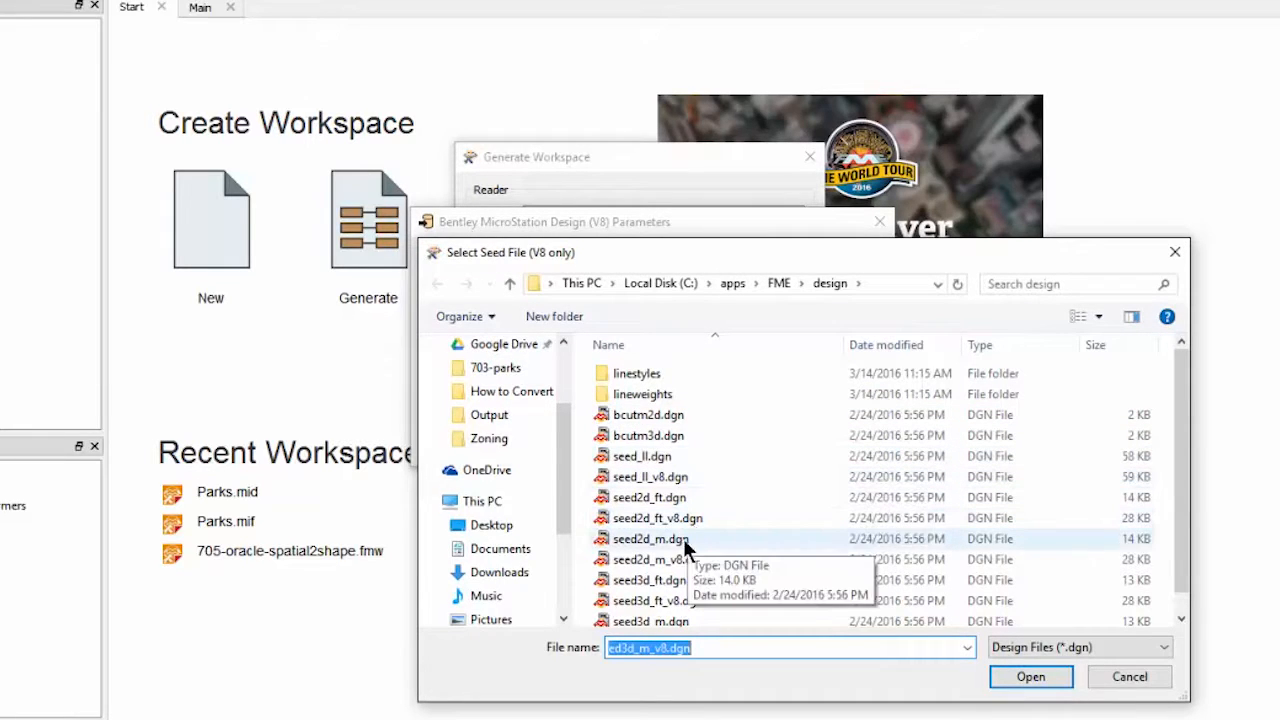
left_click(660, 560)
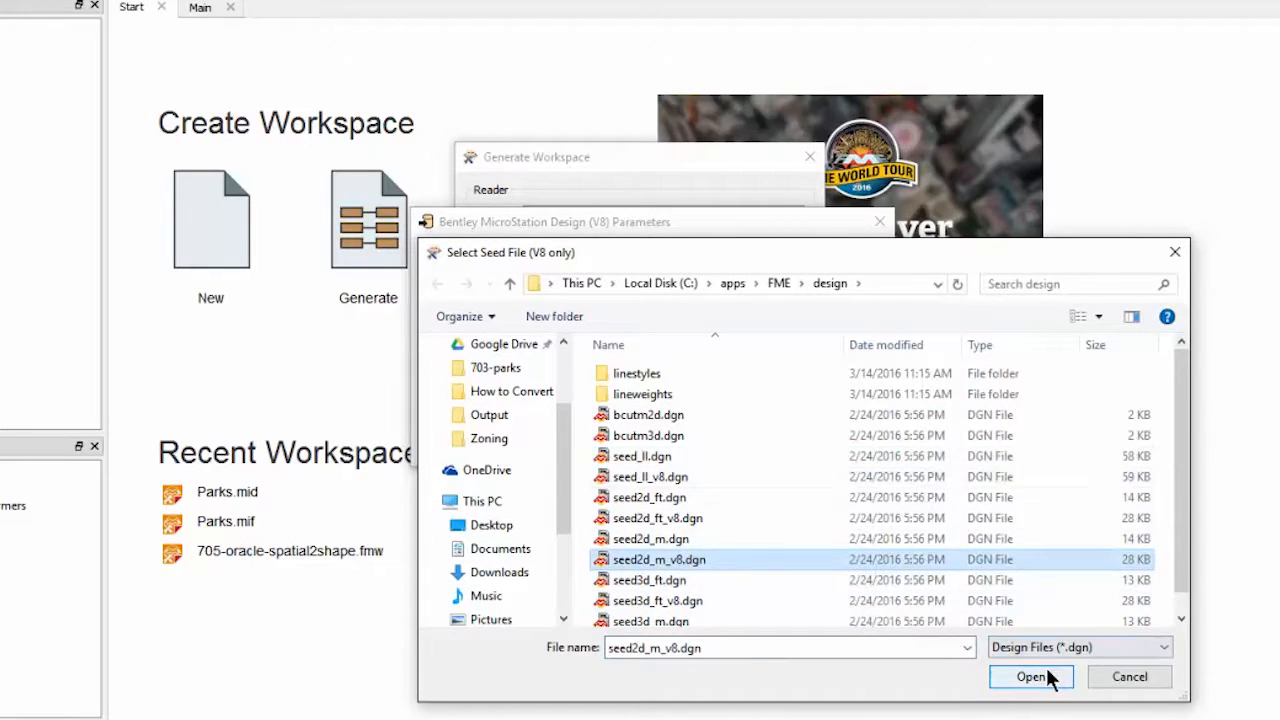
left_click(1032, 676)
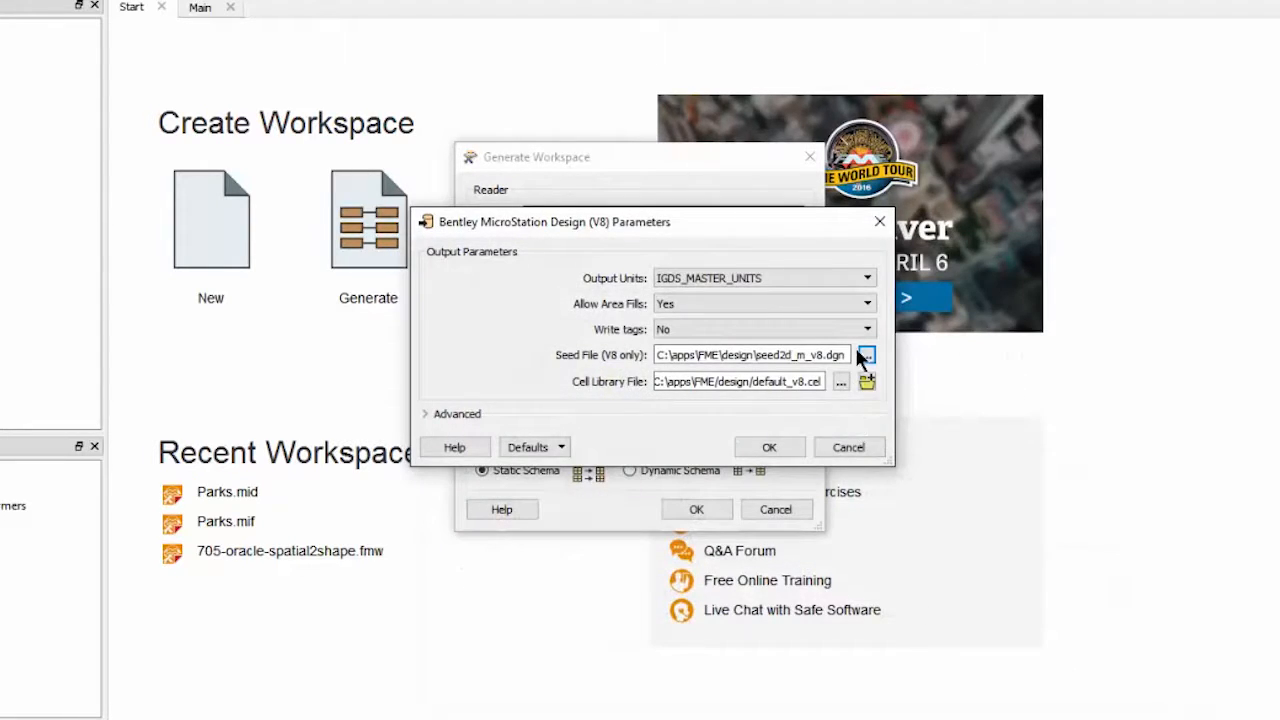
Confirm the writer parameters and generate the workspace.
left_click(866, 328)
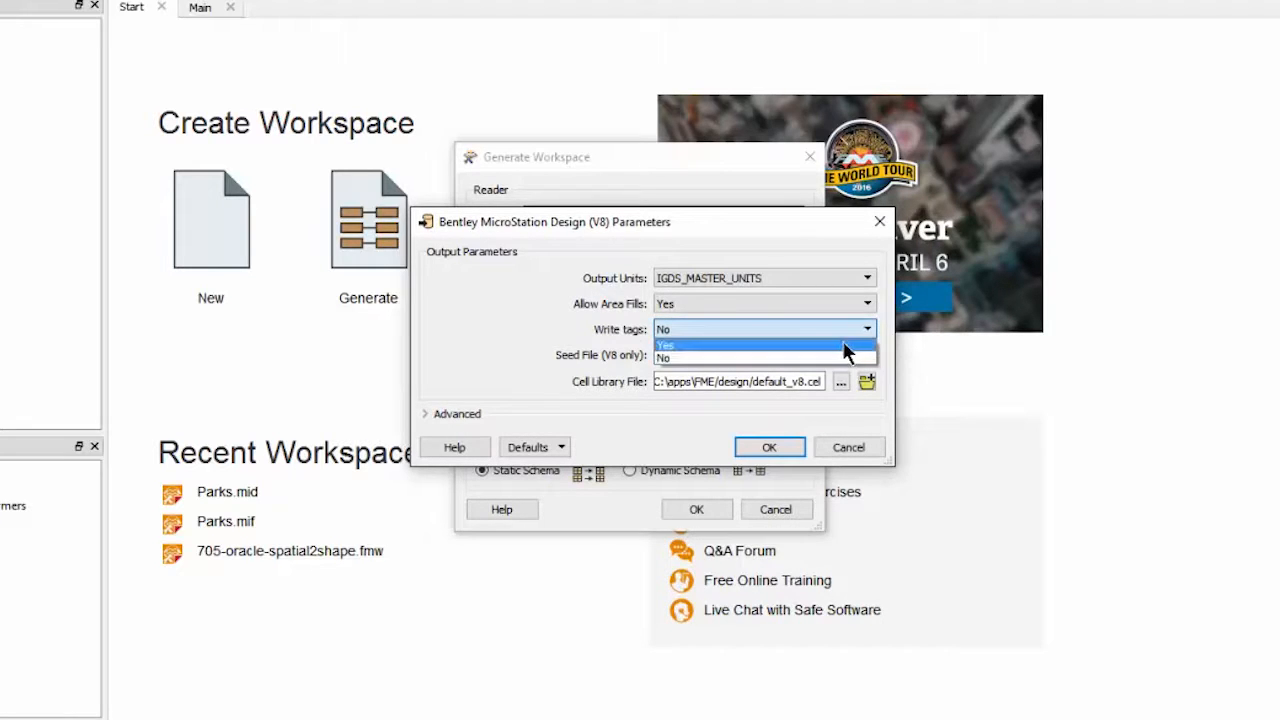
left_click(768, 448)
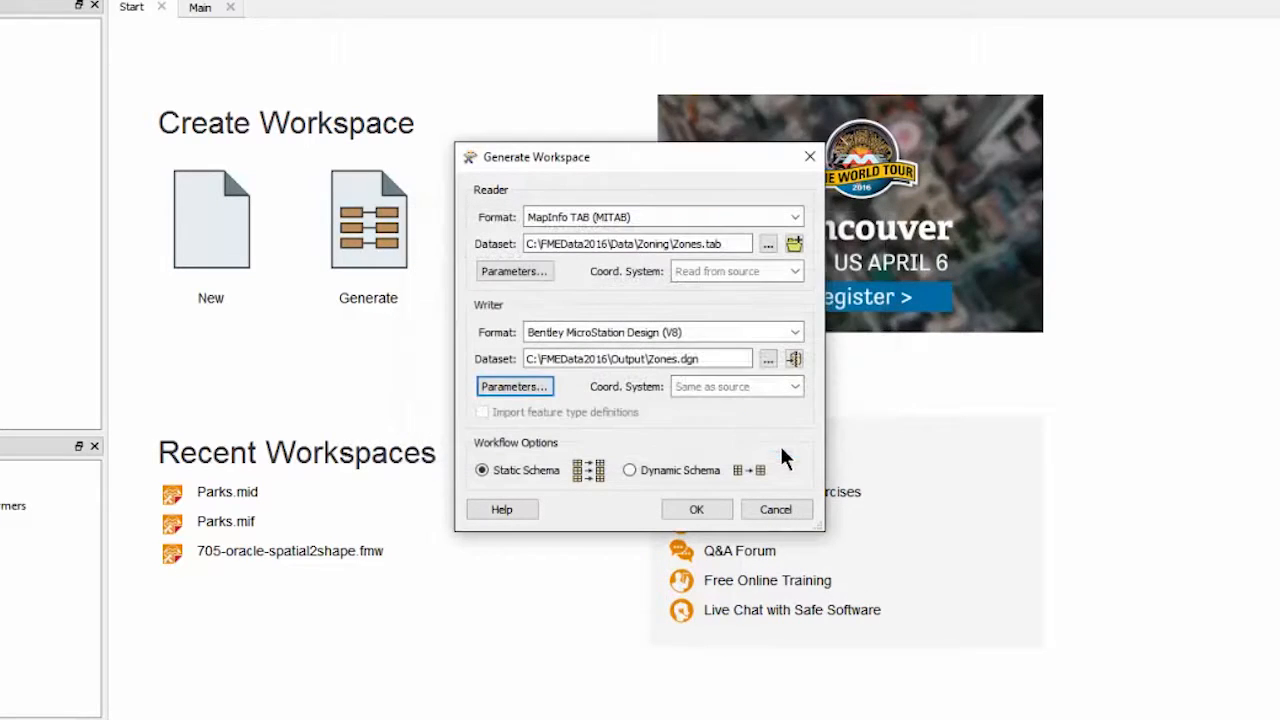
left_click(776, 510)
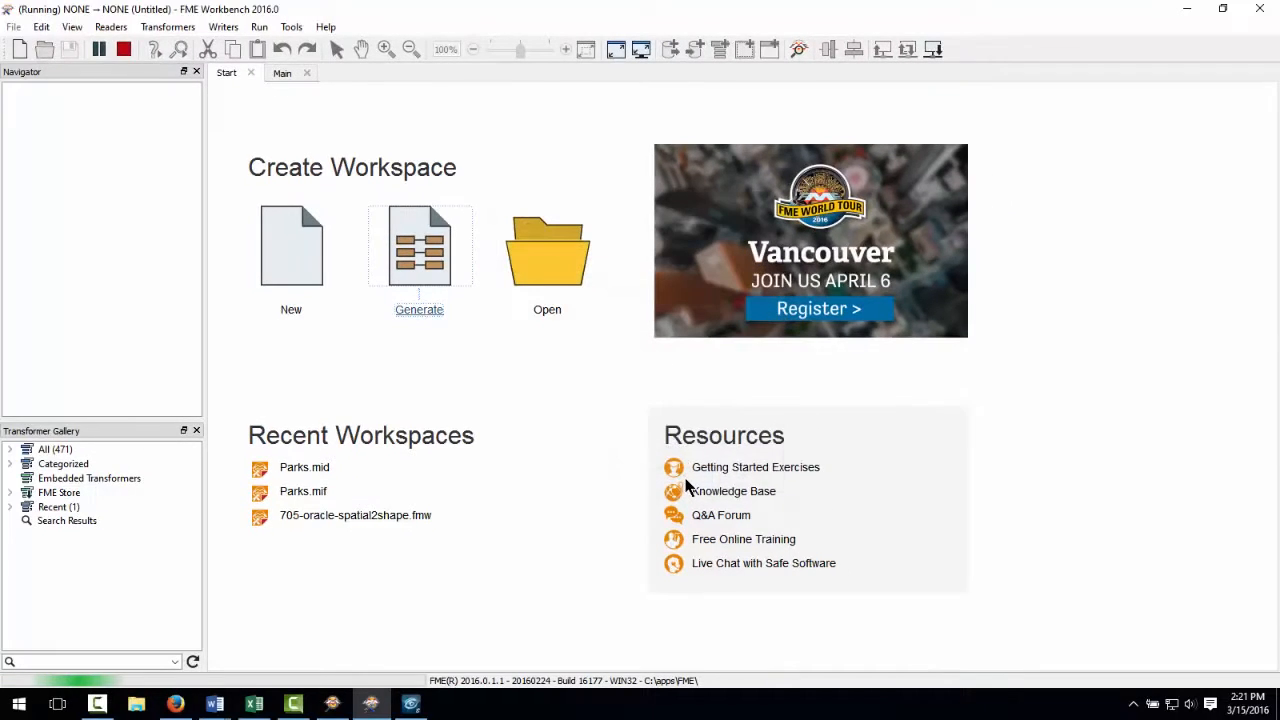
Wait for generation and view the Zones reader connected to the Zones writer on the canvas.
left_click(420, 244)
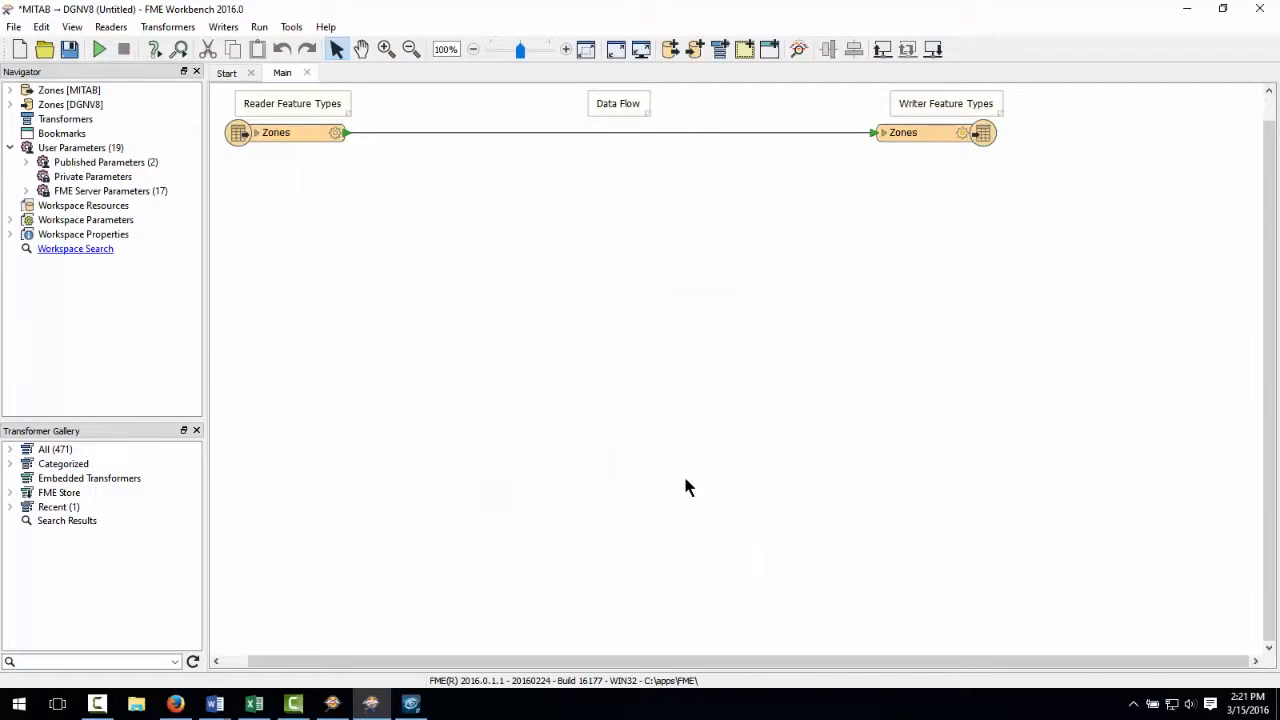
mouse_move(484, 234)
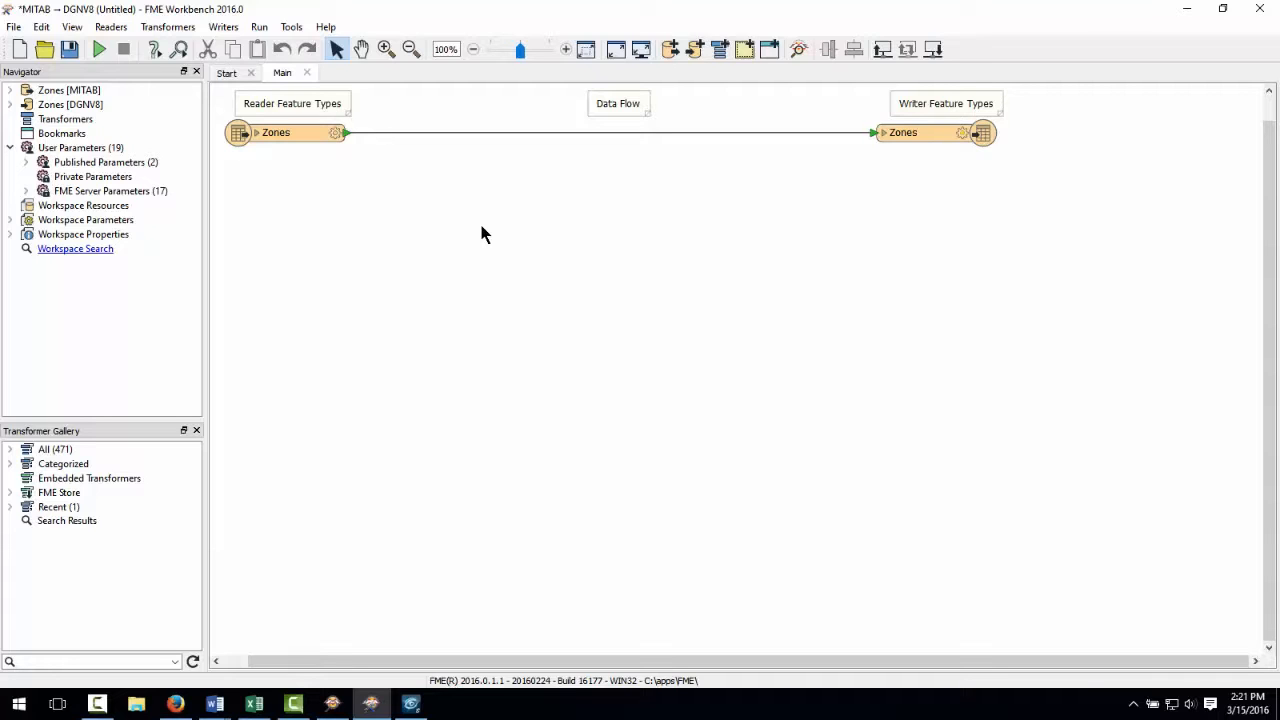
type("dg")
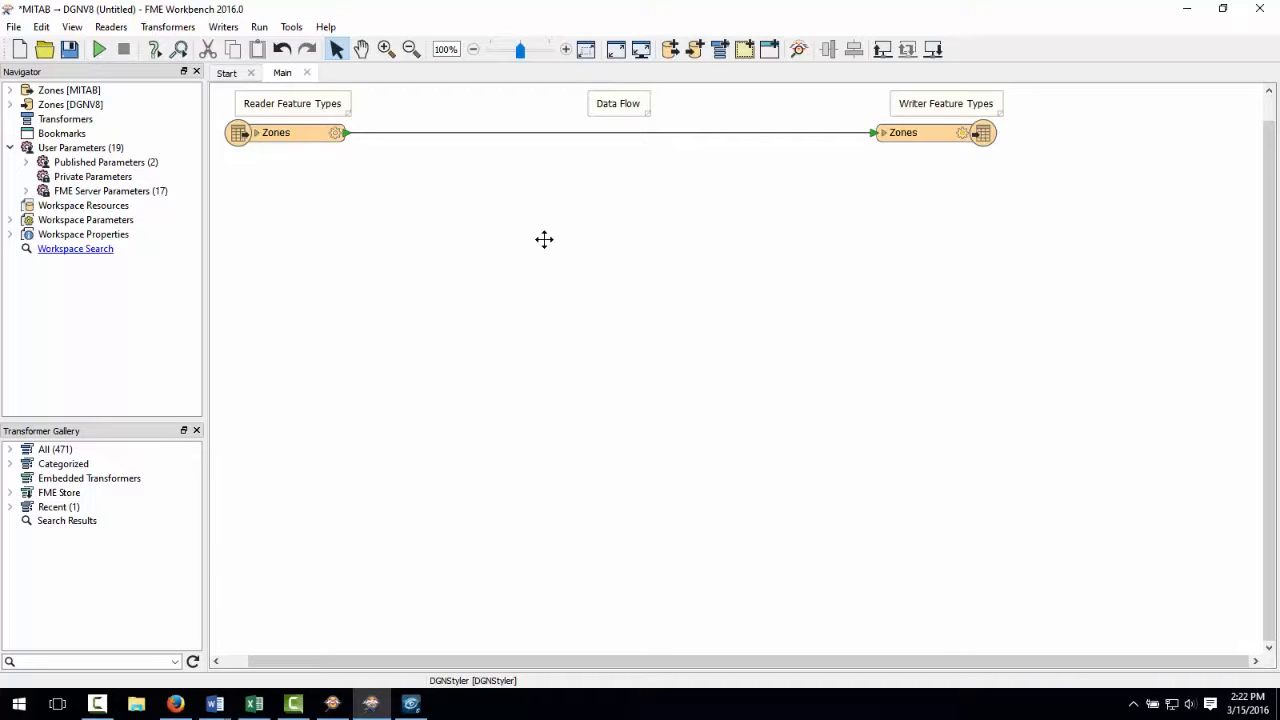
Set the Zones writer's Level Name to the ZoneCategory attribute value.
left_click(902, 132)
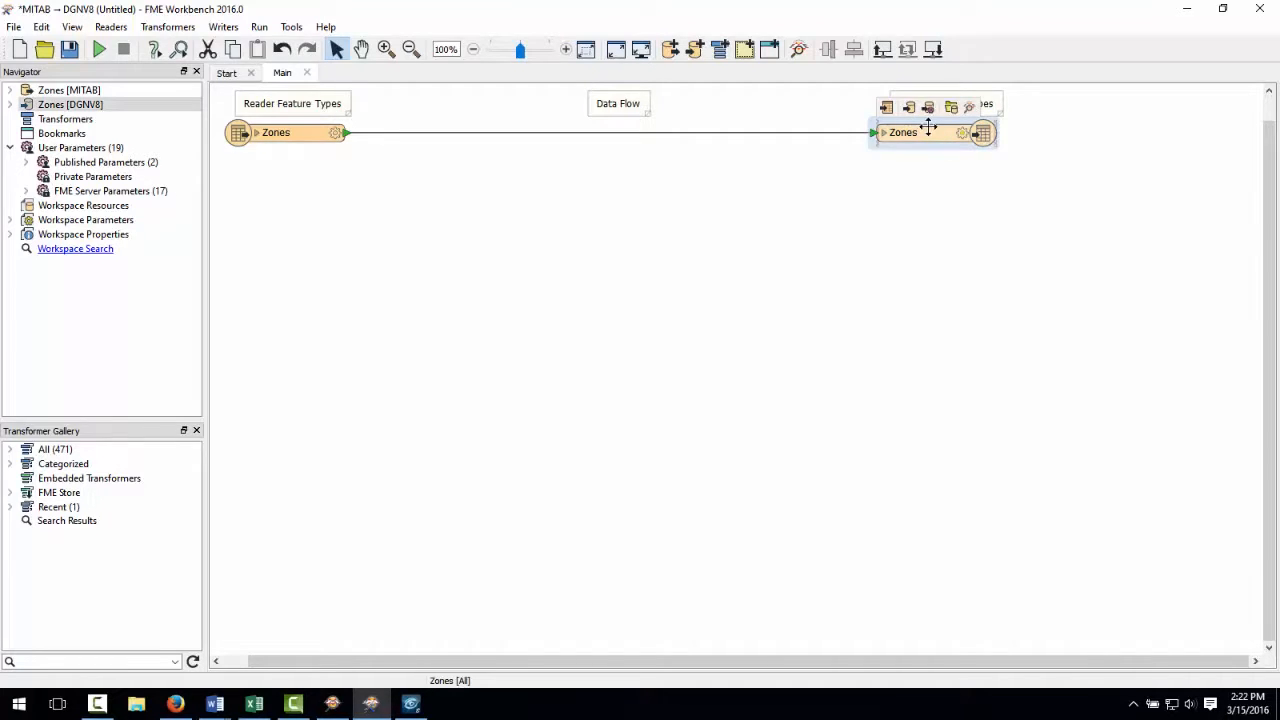
double_click(900, 132)
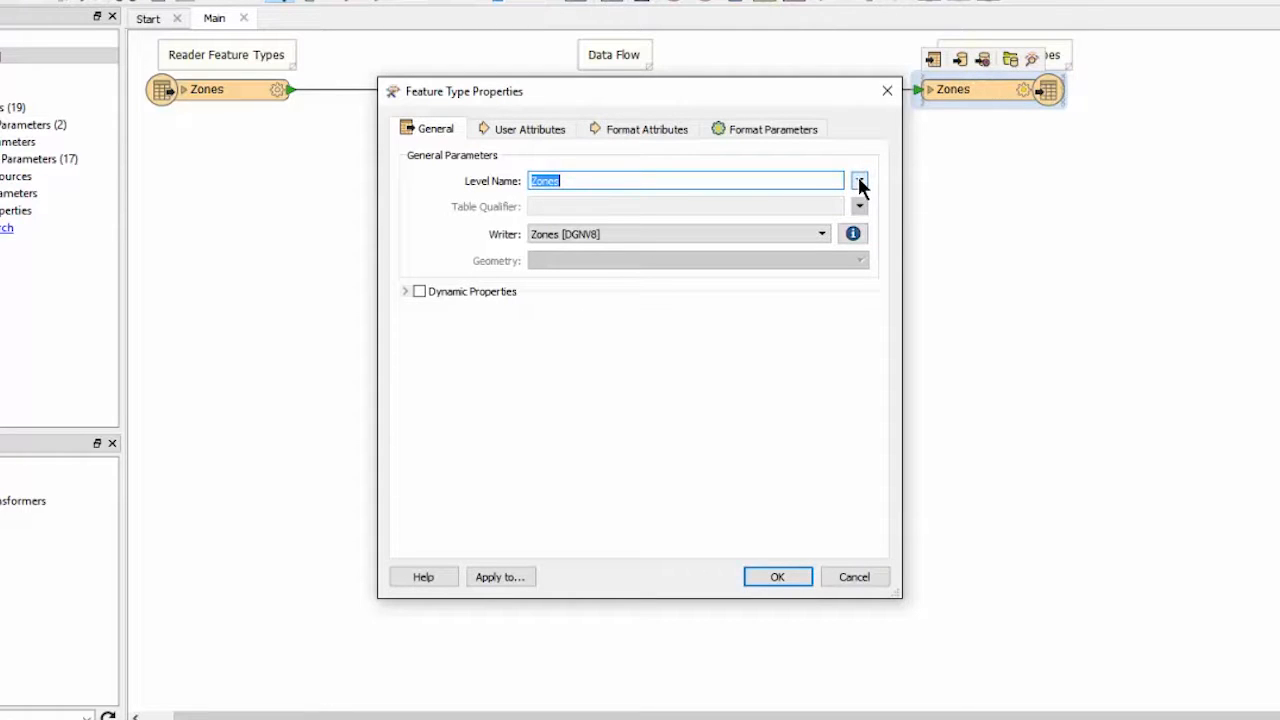
left_click(858, 180)
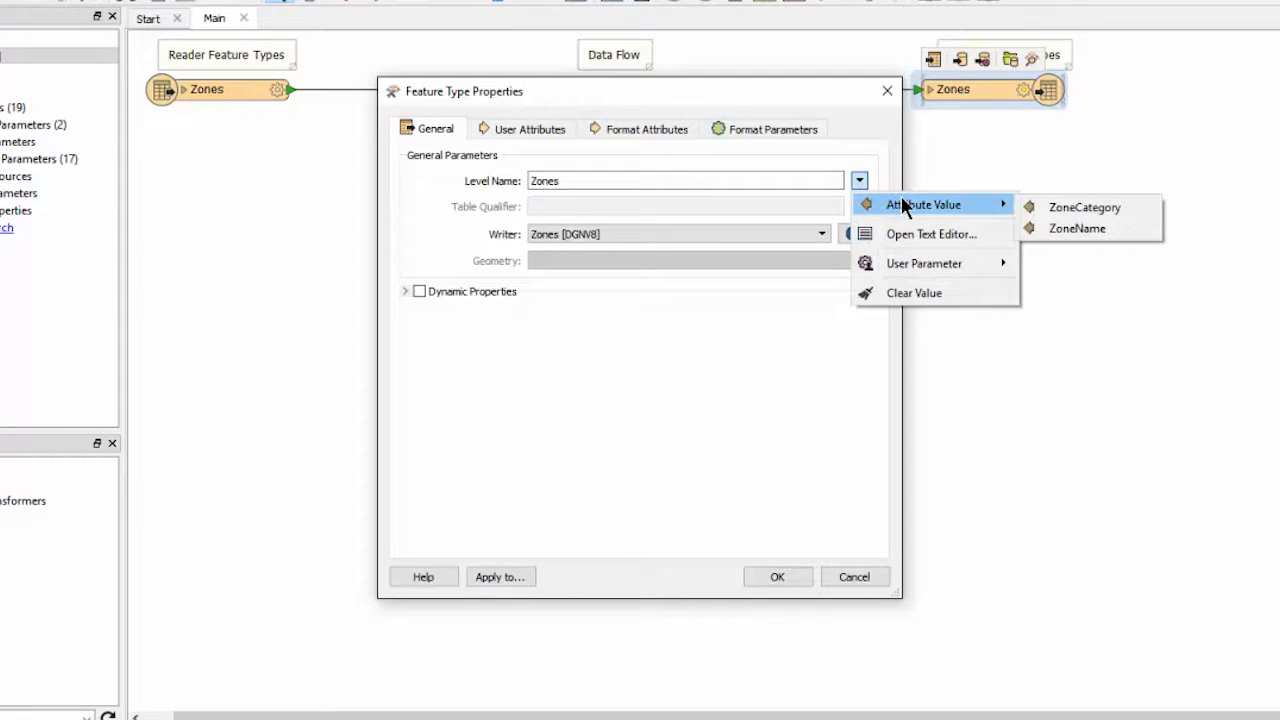
mouse_move(1084, 206)
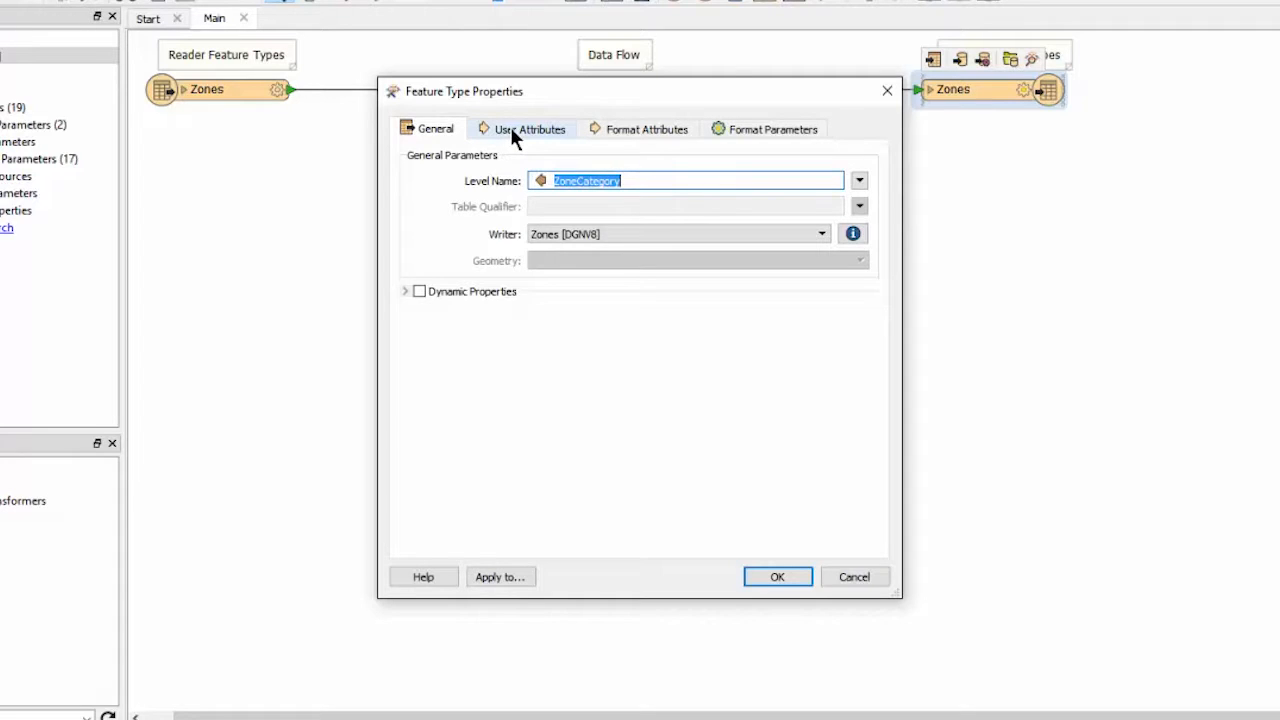
Remove ZoneCategory from the writer's User Attributes and confirm the feature type.
left_click(528, 128)
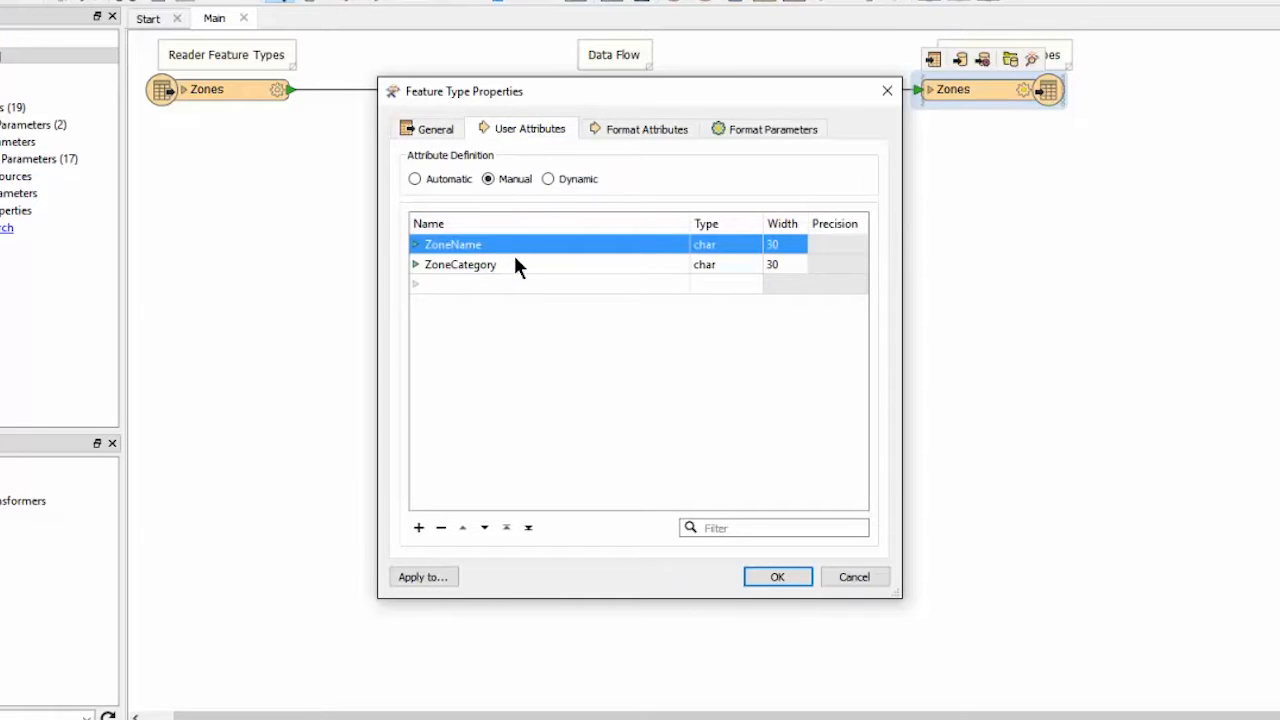
double_click(460, 264)
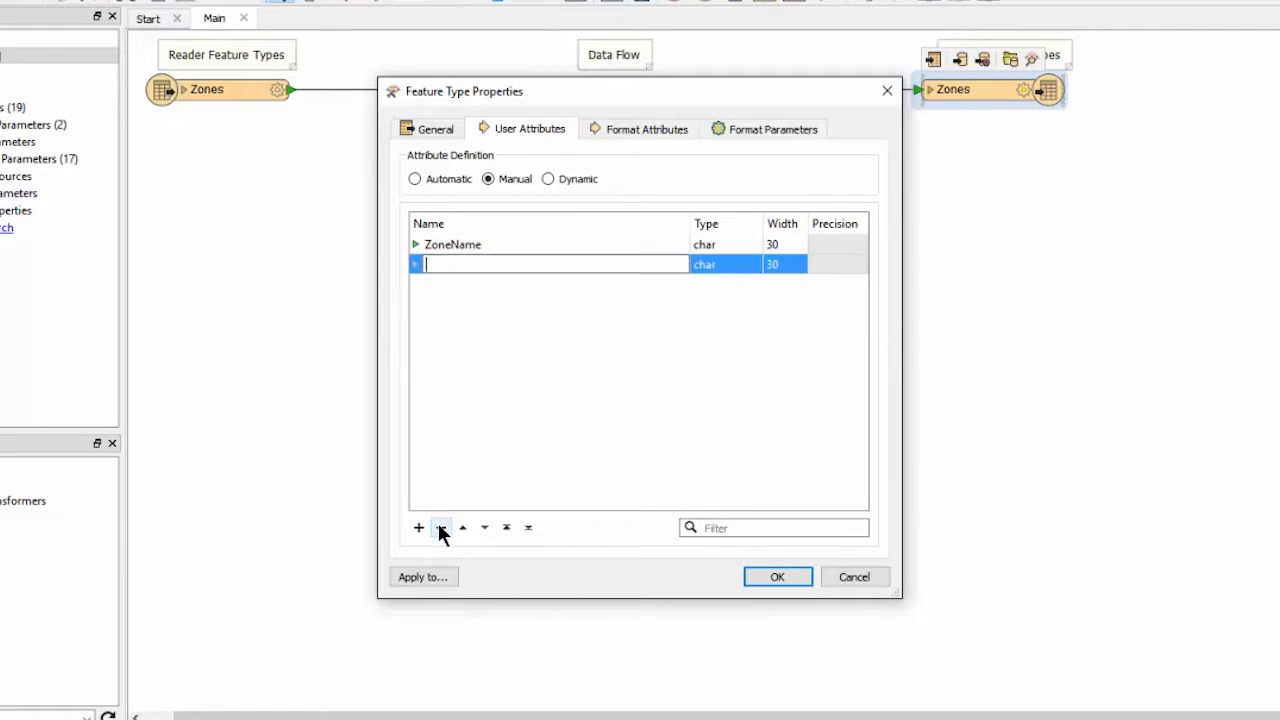
left_click(776, 576)
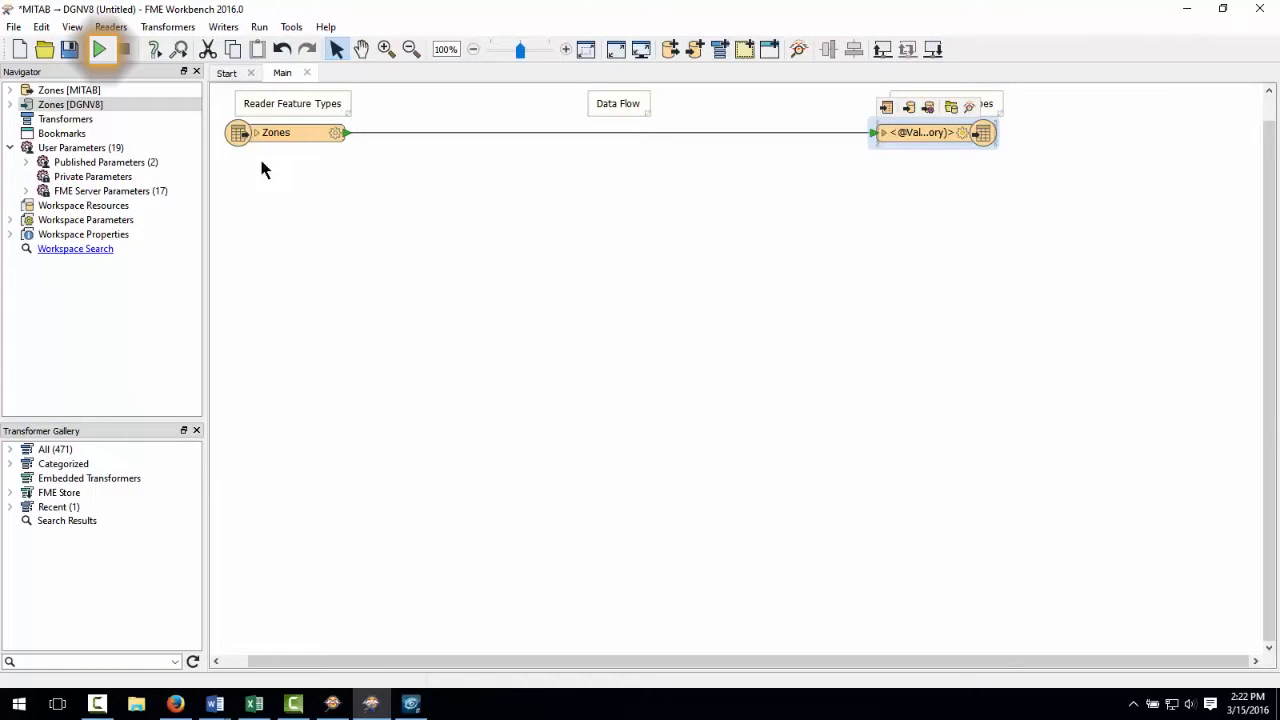
Run the conversion so Zones.dgn is written with one level per zone category.
left_click(100, 50)
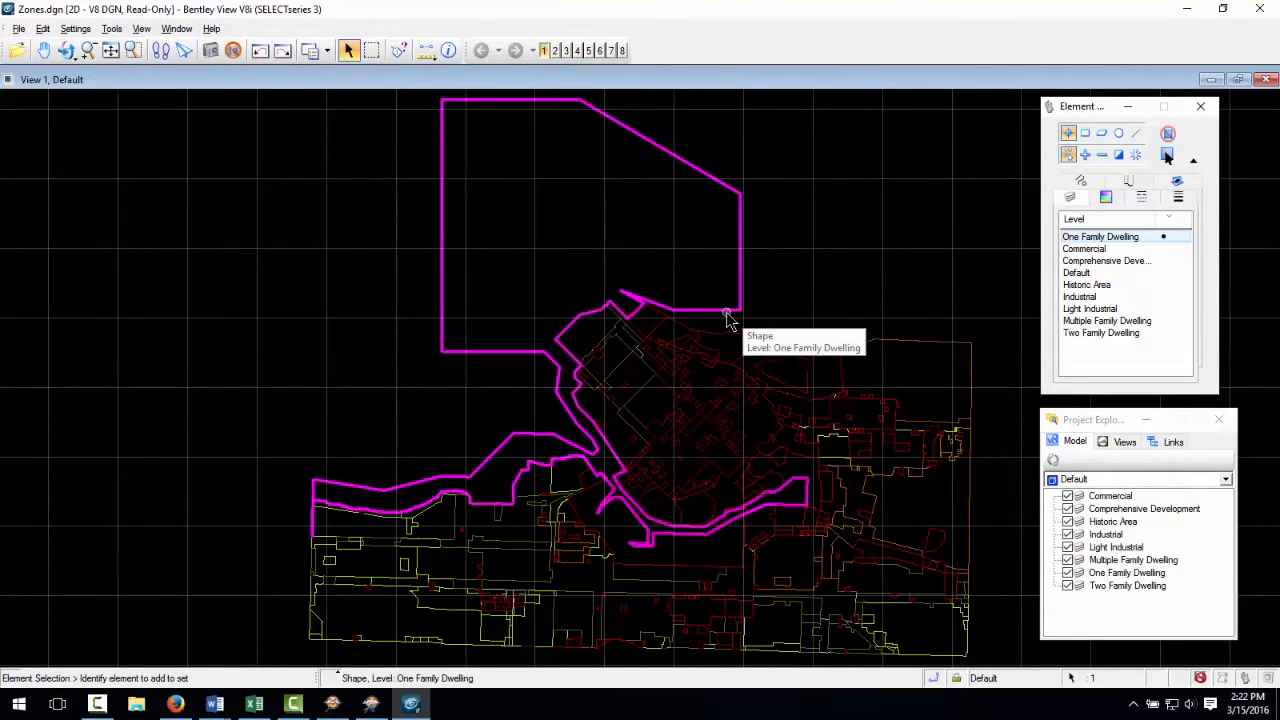
mouse_move(764, 384)
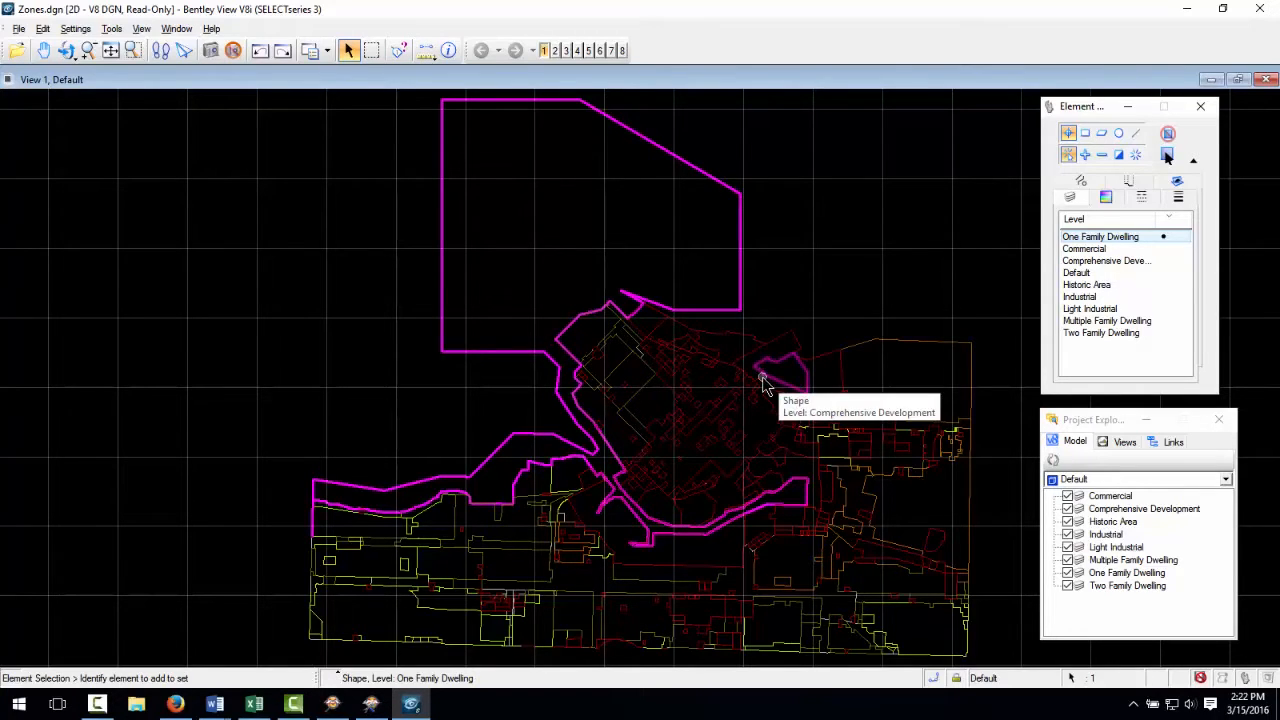